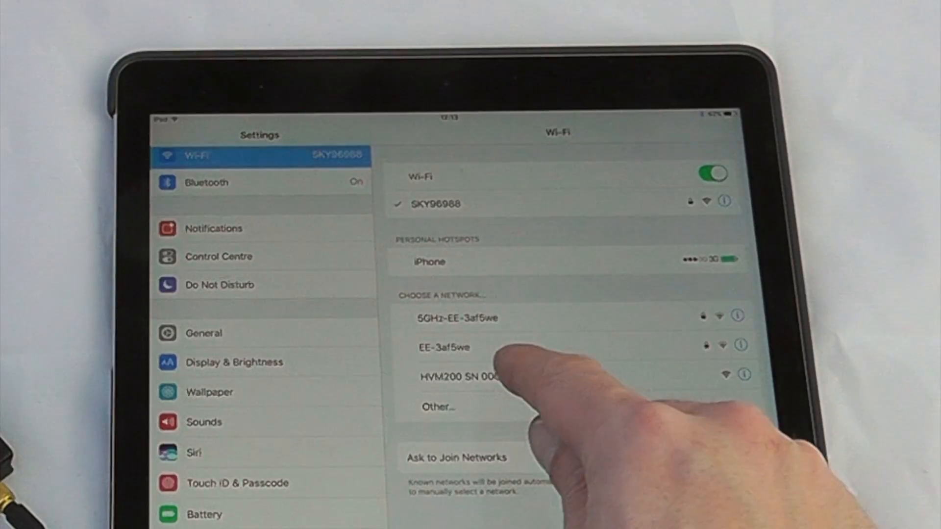
- Join the HVM200 SN 0001029 Wi-Fi network and return to the HVM app showing meter 0001029
{"action": "left_click", "coordinate": [437, 406]}
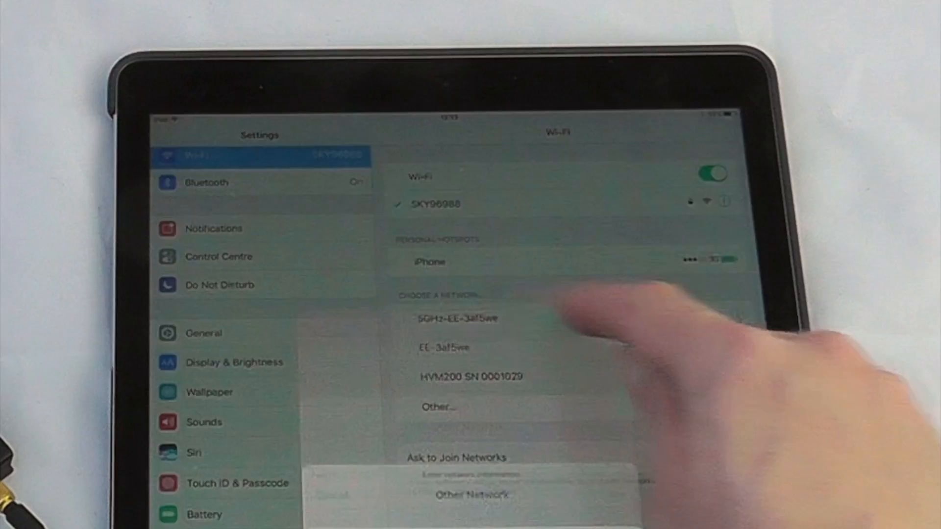
{"action": "left_click", "coordinate": [471, 376]}
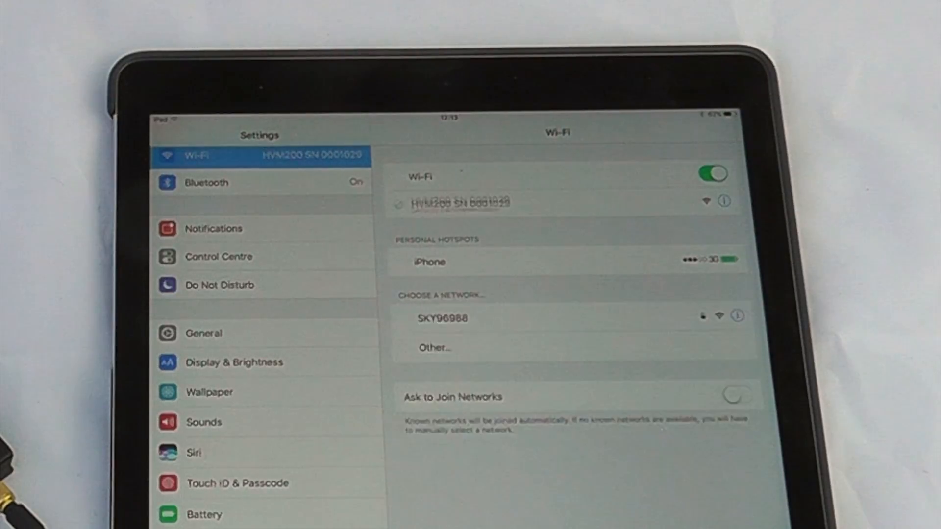
{"action": "left_click", "coordinate": [459, 202]}
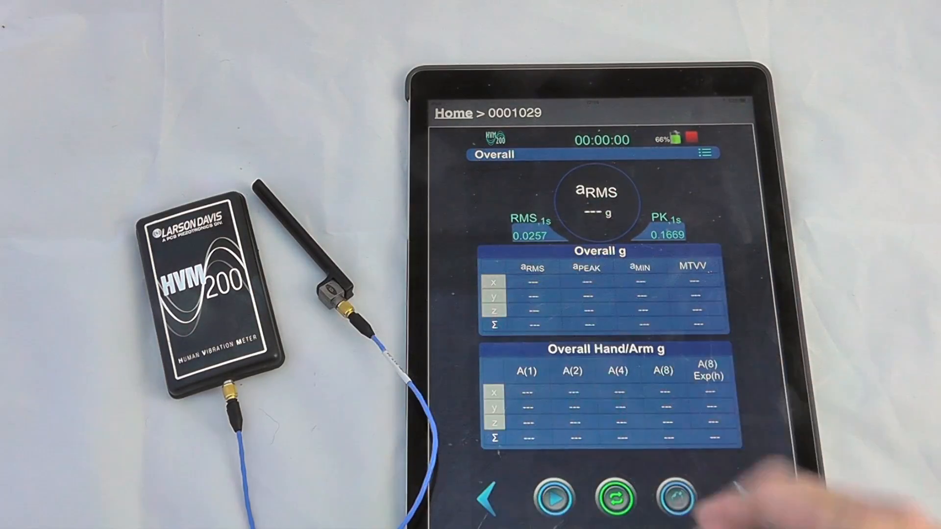
{"action": "left_click", "coordinate": [555, 499]}
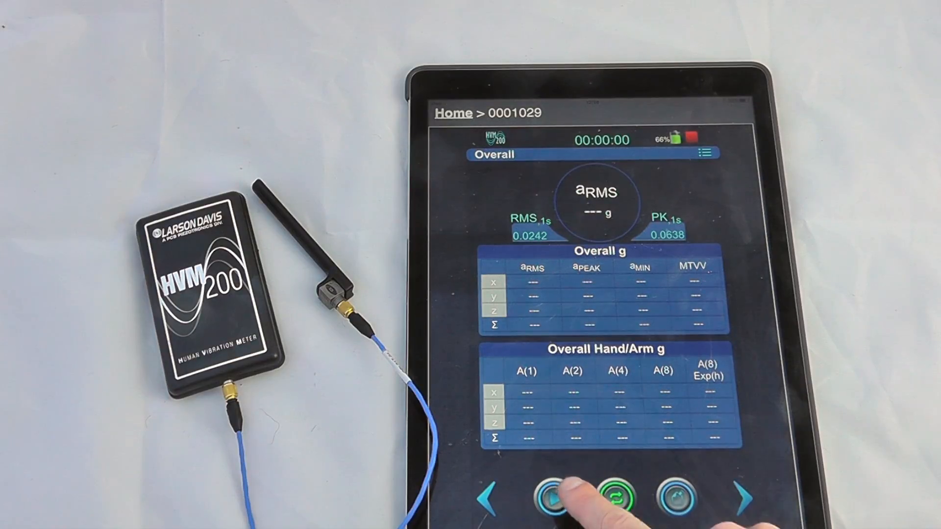
{"action": "left_click", "coordinate": [574, 497]}
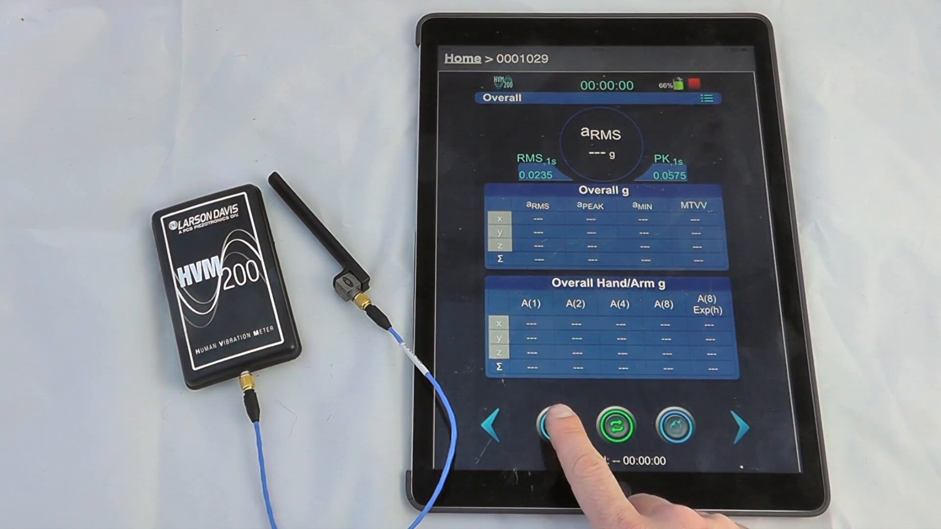
{"action": "left_click", "coordinate": [557, 426]}
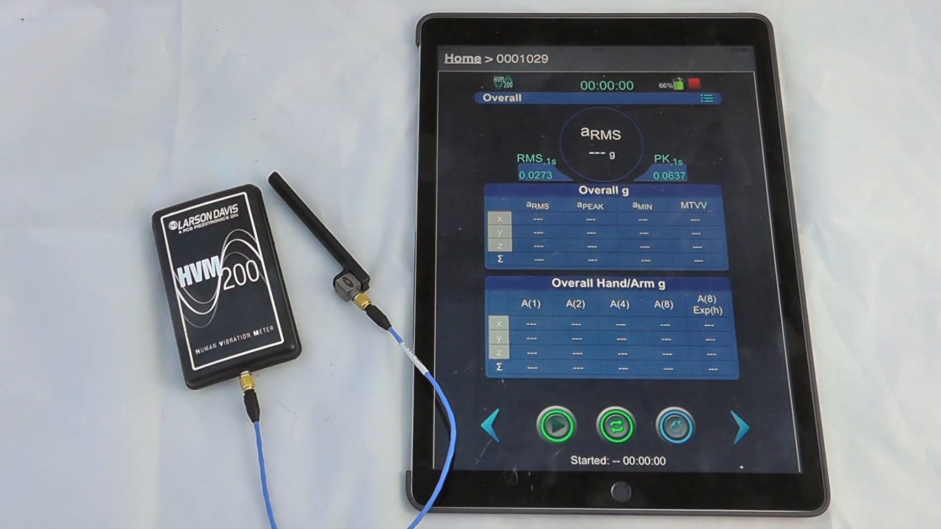
- Start the vibration measurement run and page from Summation to the Overall results
{"action": "left_click", "coordinate": [558, 427]}
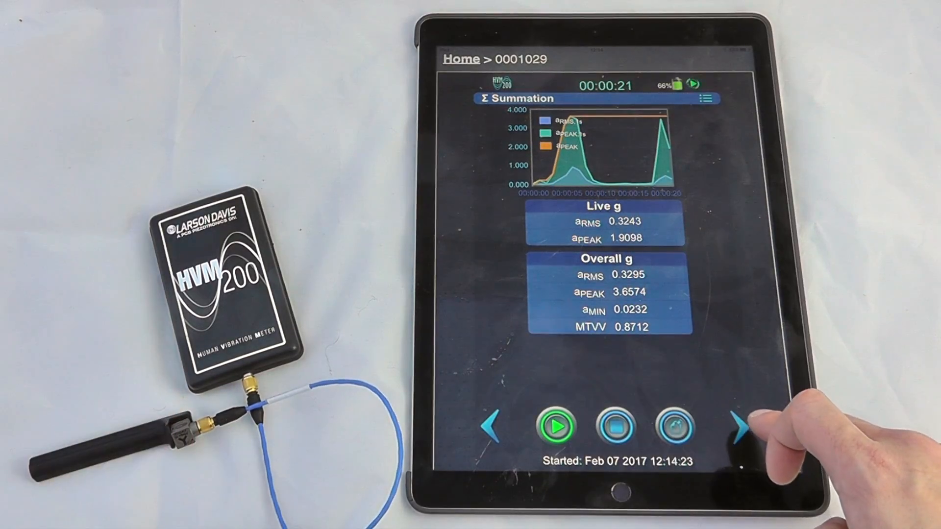
{"action": "left_click", "coordinate": [742, 427]}
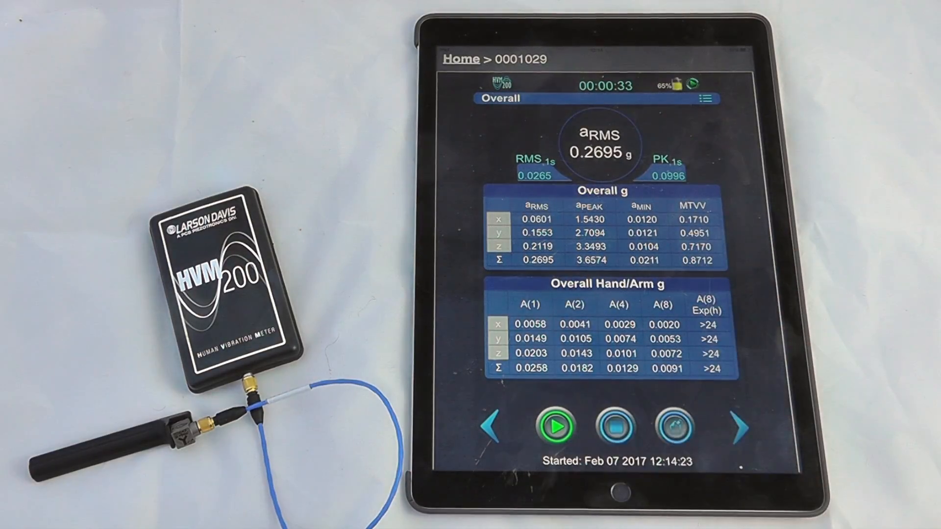
- Stop the run at 38 seconds and cancel the annotation note, keeping the results
{"action": "left_click", "coordinate": [612, 426]}
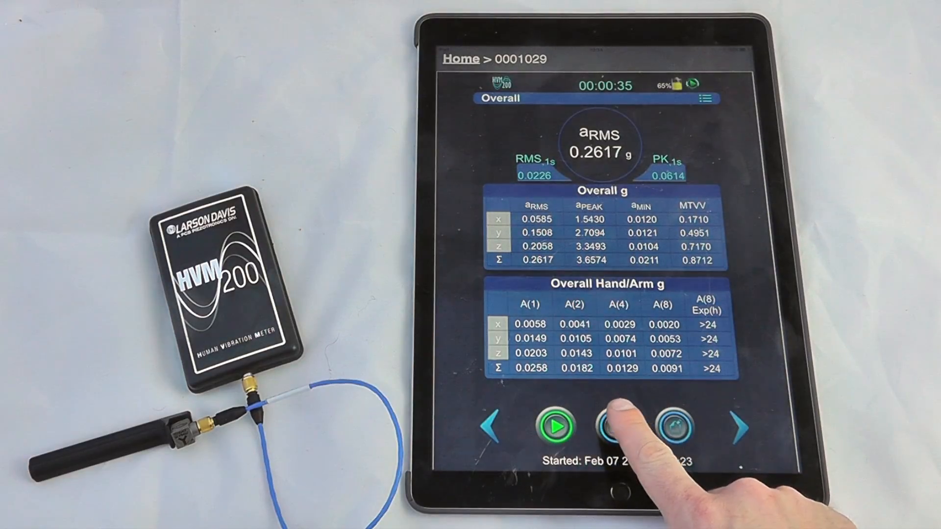
{"action": "left_click", "coordinate": [610, 427]}
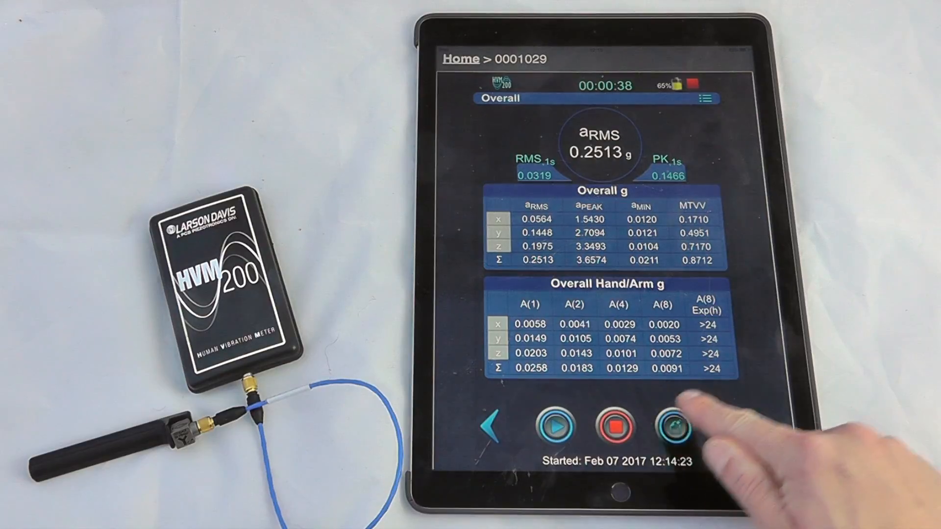
{"action": "left_click", "coordinate": [665, 428]}
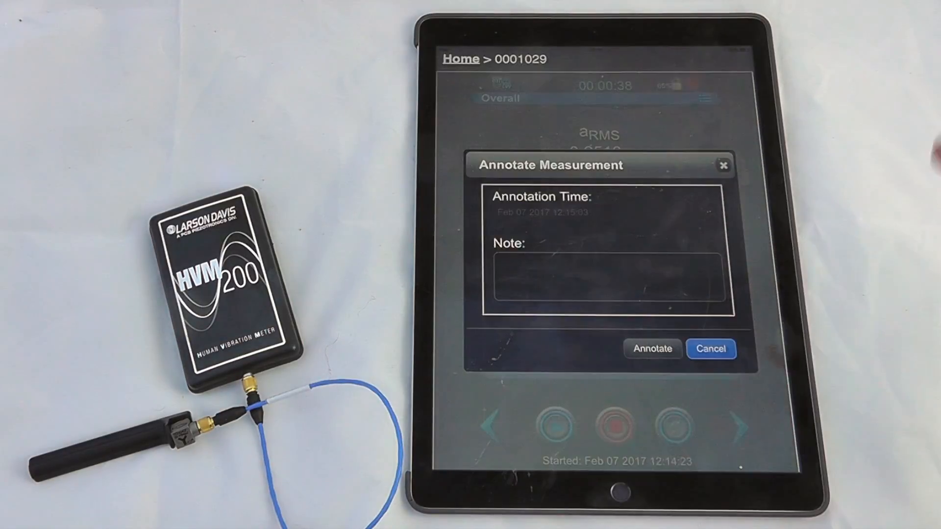
{"action": "left_click", "coordinate": [711, 349]}
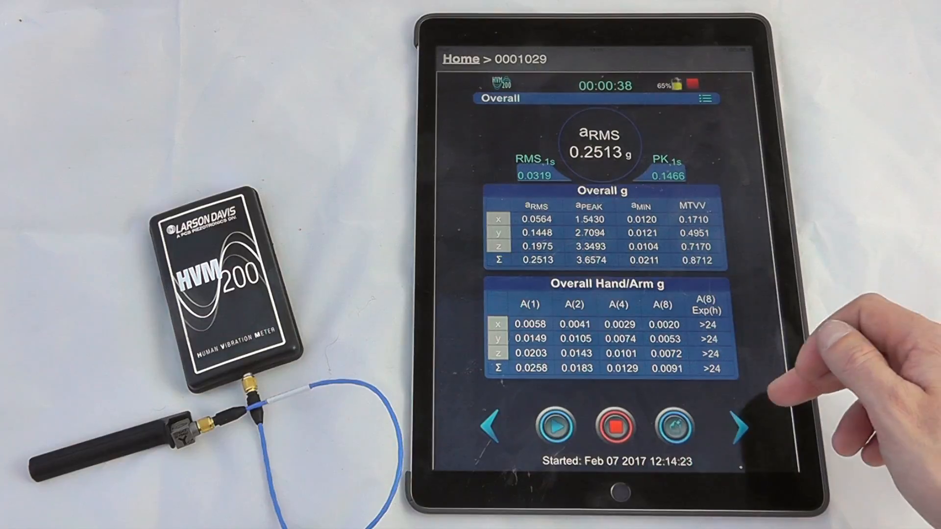
- Check the About panel's model, firmware, battery and memory details, then reopen the menu
{"action": "left_click", "coordinate": [707, 98]}
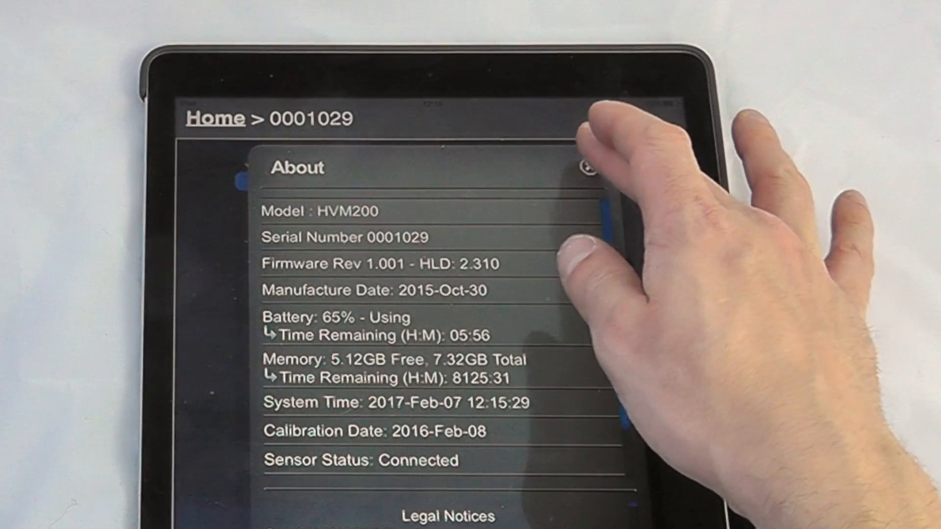
{"action": "left_click", "coordinate": [586, 170]}
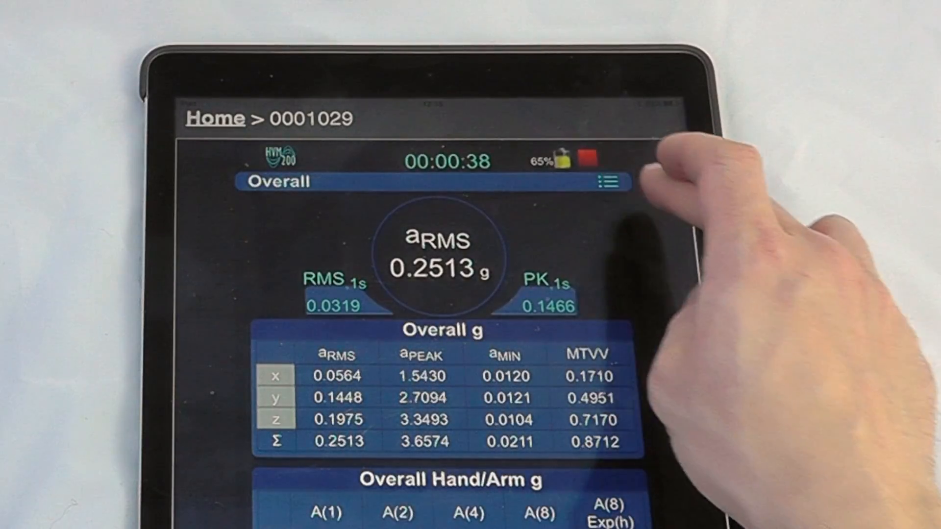
{"action": "left_click", "coordinate": [605, 182]}
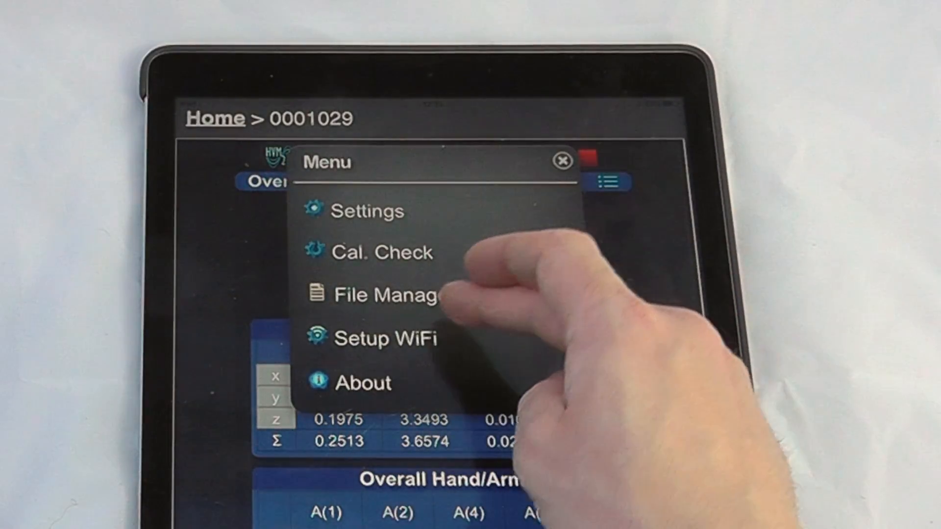
{"action": "left_click", "coordinate": [382, 339]}
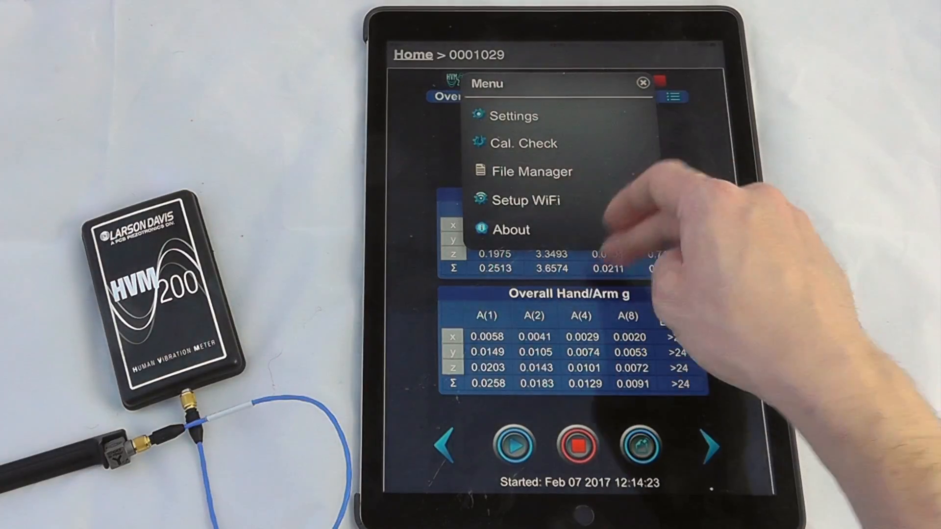
- Browse the stored data file list of saved recordings and bring the main menu back over it
{"action": "left_click", "coordinate": [532, 171]}
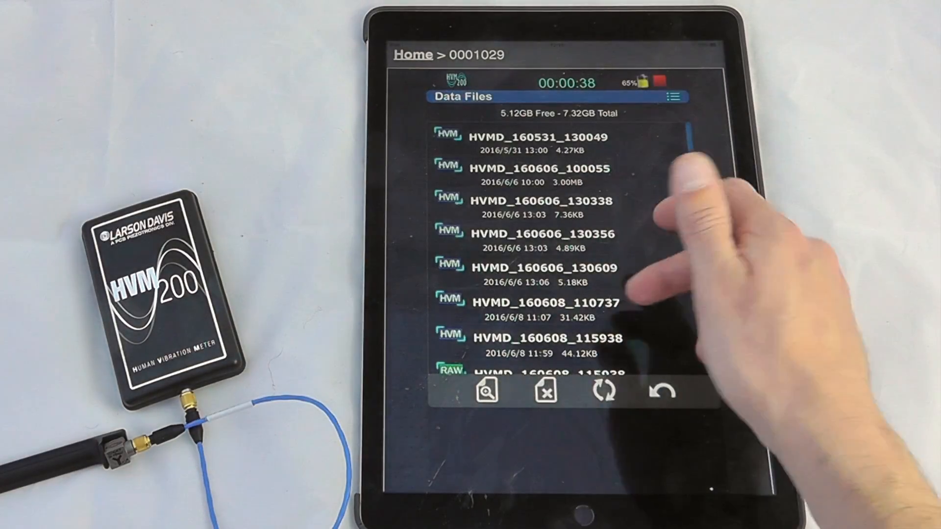
{"action": "scroll", "scroll_direction": "down", "scroll_amount": 3}
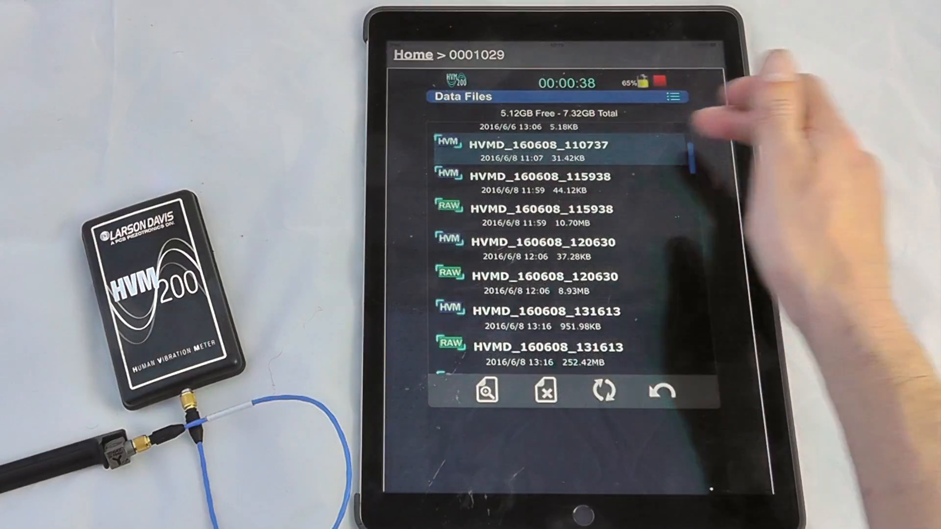
{"action": "left_click", "coordinate": [670, 97]}
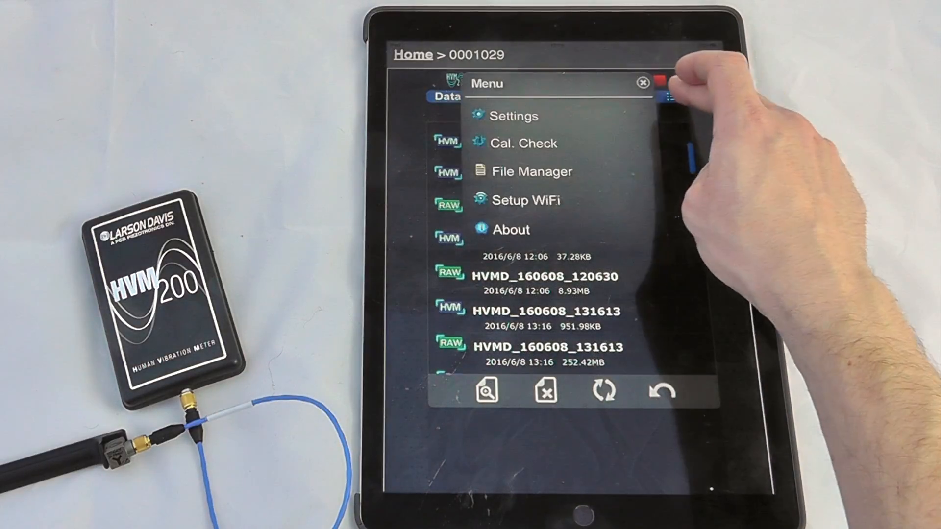
{"action": "left_click", "coordinate": [522, 143]}
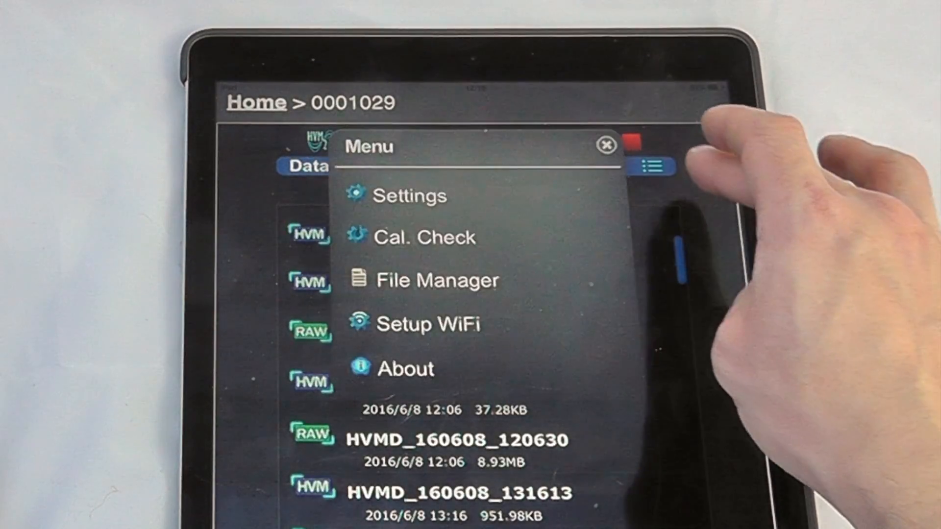
- Enter meter Settings, browse the Setup Manager list, and show the Hand/Arm 1 Sec setup
{"action": "left_click", "coordinate": [410, 196]}
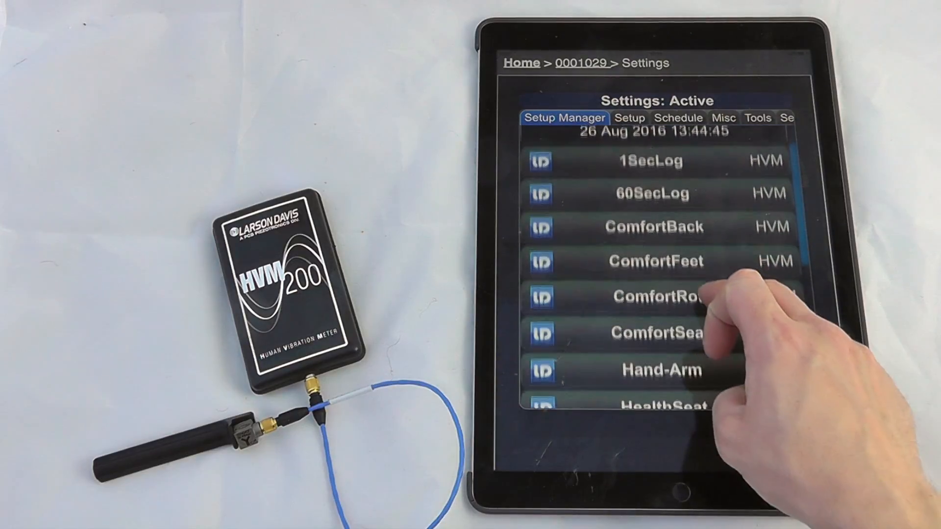
{"action": "scroll", "scroll_direction": "down", "scroll_amount": 3}
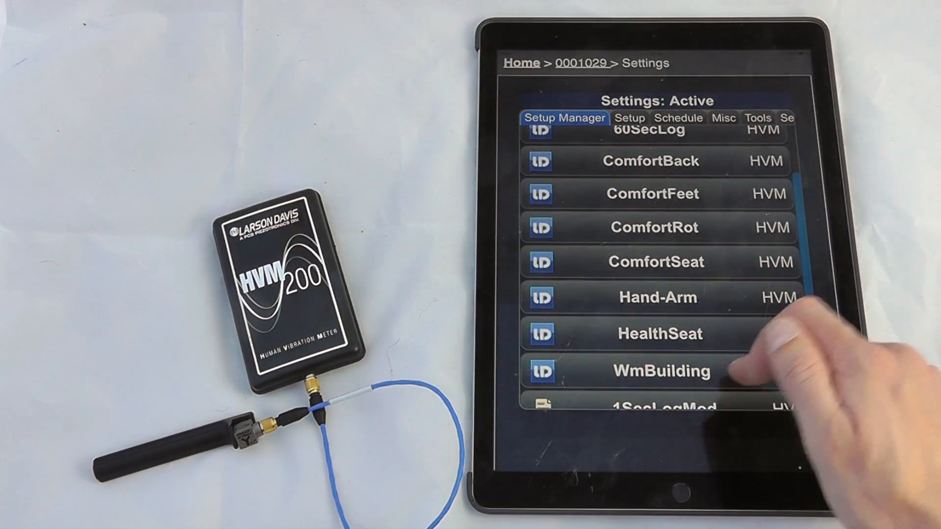
{"action": "scroll", "scroll_direction": "down", "scroll_amount": 3}
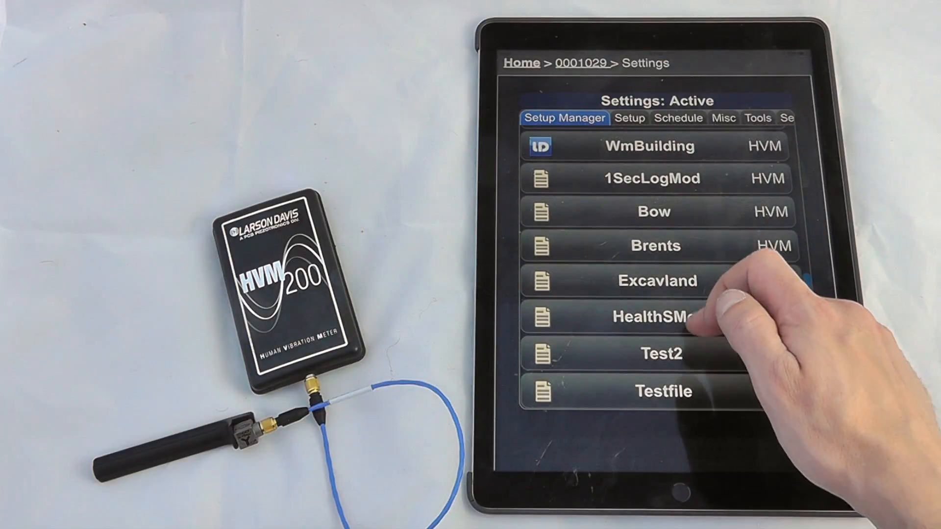
{"action": "scroll", "scroll_direction": "down", "scroll_amount": 3}
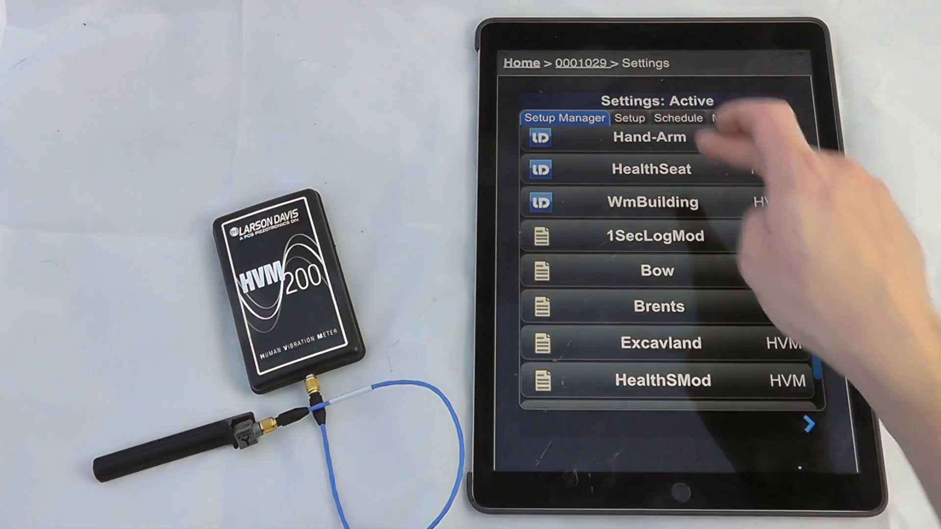
{"action": "left_click", "coordinate": [629, 118]}
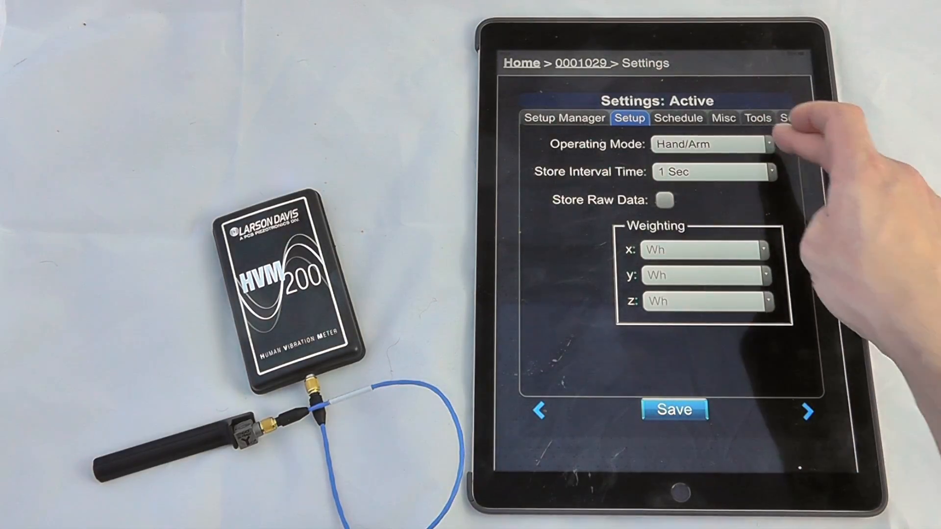
- Review Schedule and Misc pages, tick 1/3 Octave time history, and return to Setup Manager
{"action": "left_click", "coordinate": [711, 144]}
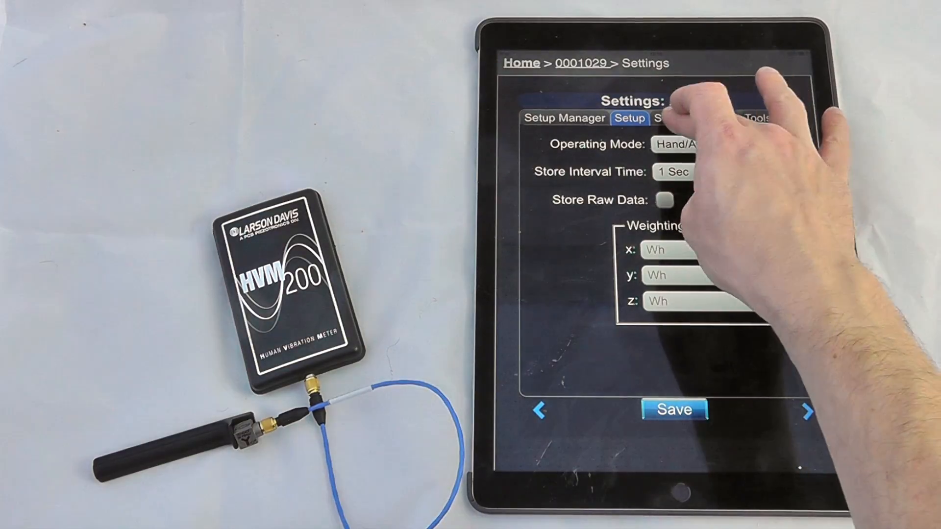
{"action": "left_click", "coordinate": [678, 117]}
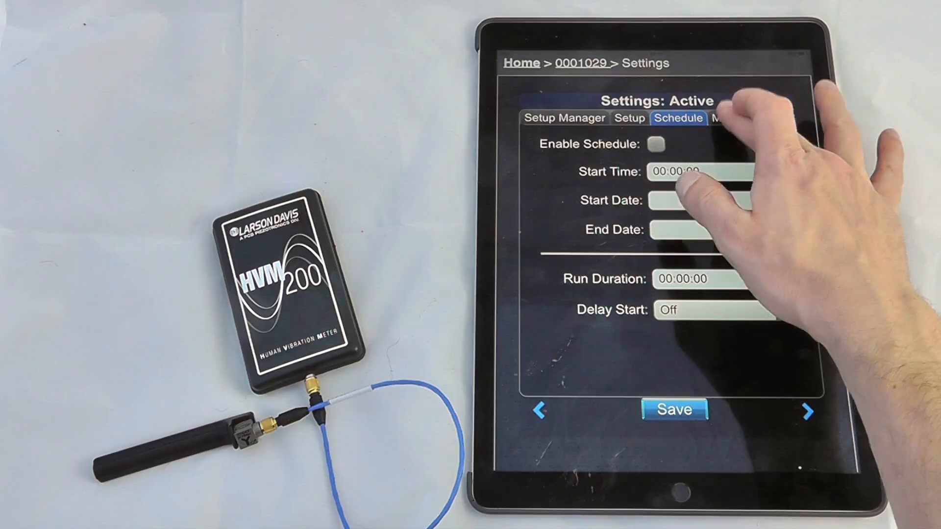
{"action": "left_click", "coordinate": [654, 118]}
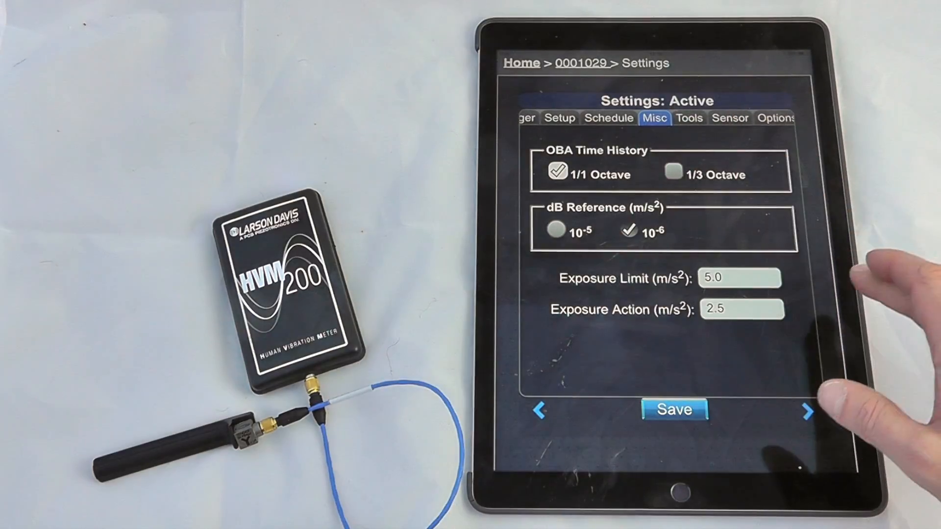
{"action": "left_click", "coordinate": [673, 173]}
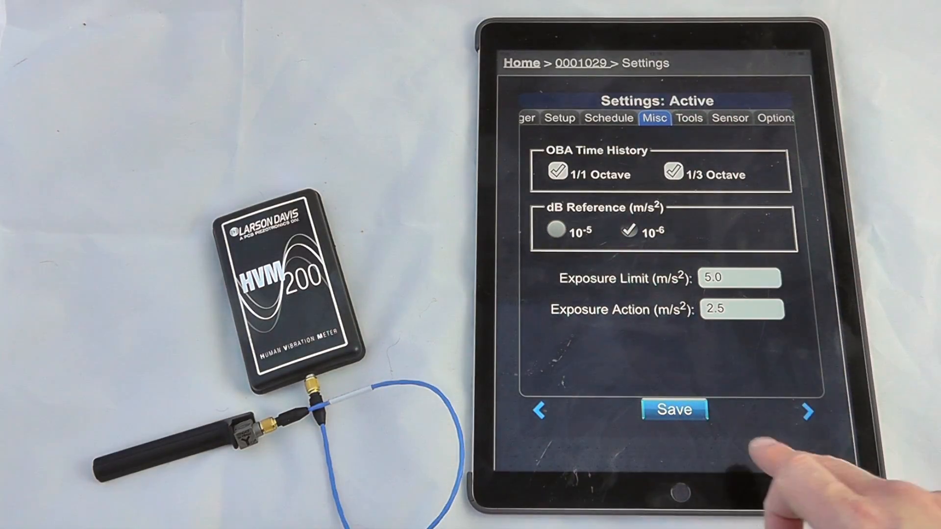
{"action": "left_click", "coordinate": [673, 410]}
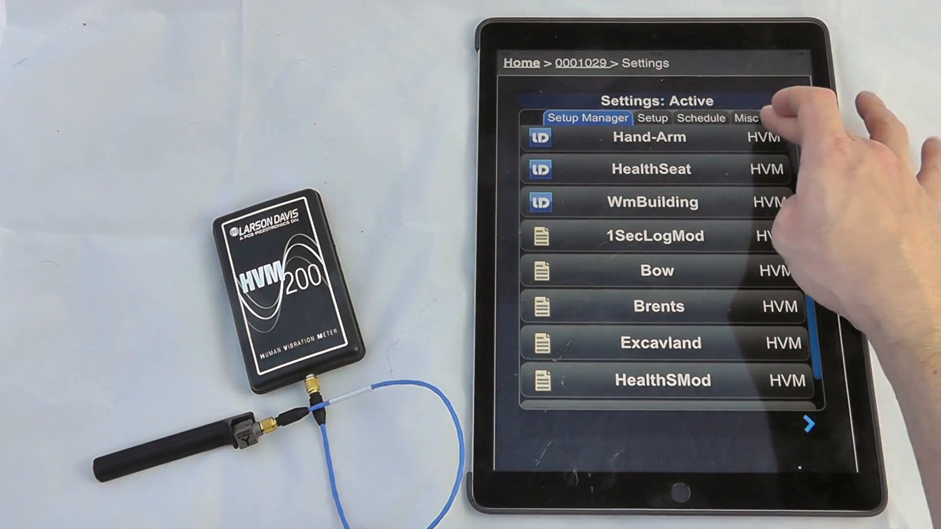
- Check Tools display units and k-factors, keep g, and show the Sensor sensitivity values
{"action": "left_click", "coordinate": [656, 119]}
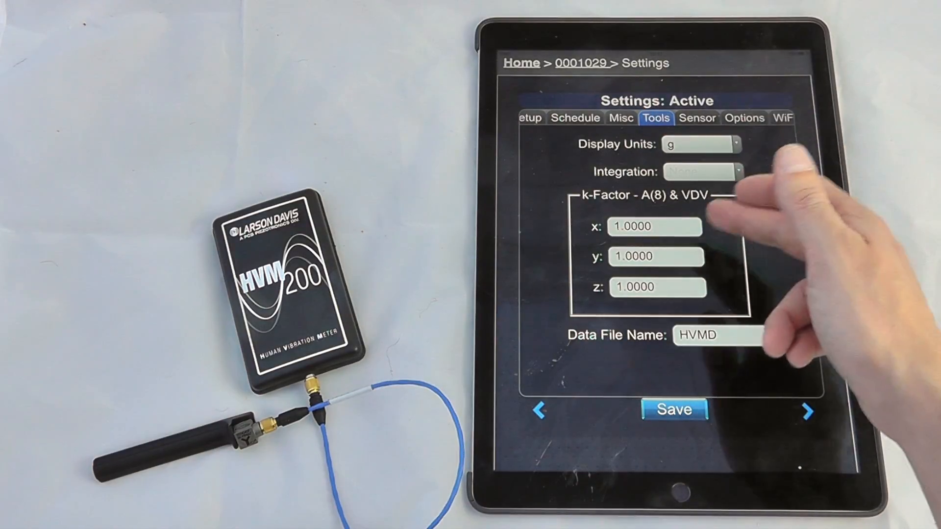
{"action": "left_click", "coordinate": [700, 145]}
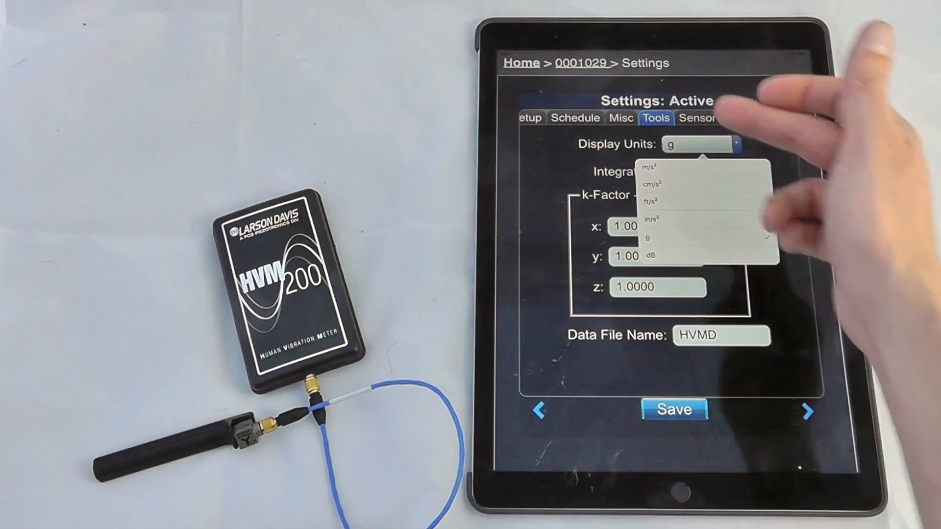
{"action": "left_click", "coordinate": [649, 238]}
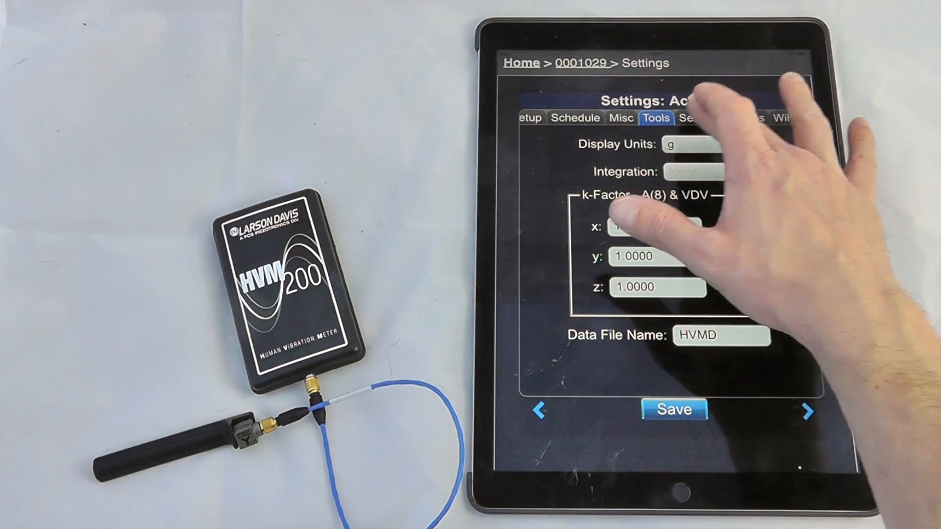
{"action": "left_click", "coordinate": [696, 119]}
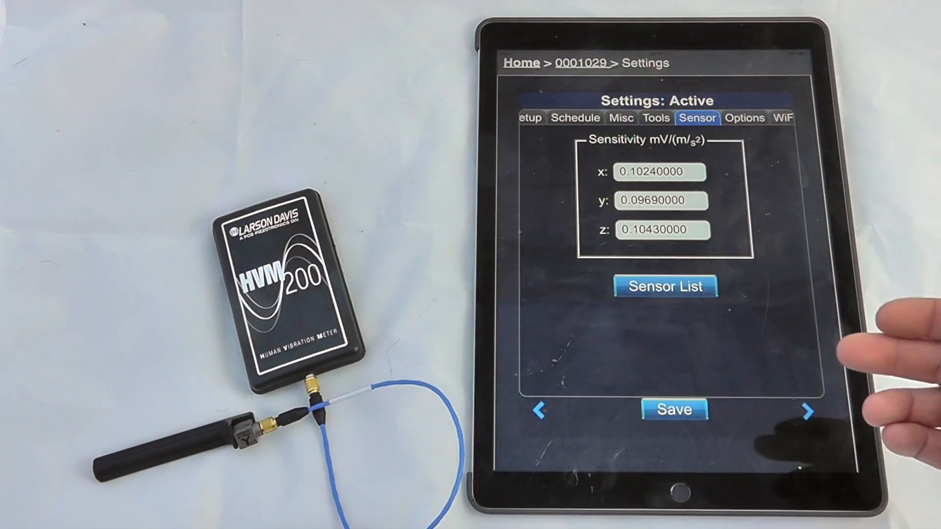
- Show installed options (1/3 Octave, 1/1 Octave, Raw Data), then the Wi-Fi settings with networks
{"action": "left_click", "coordinate": [673, 410]}
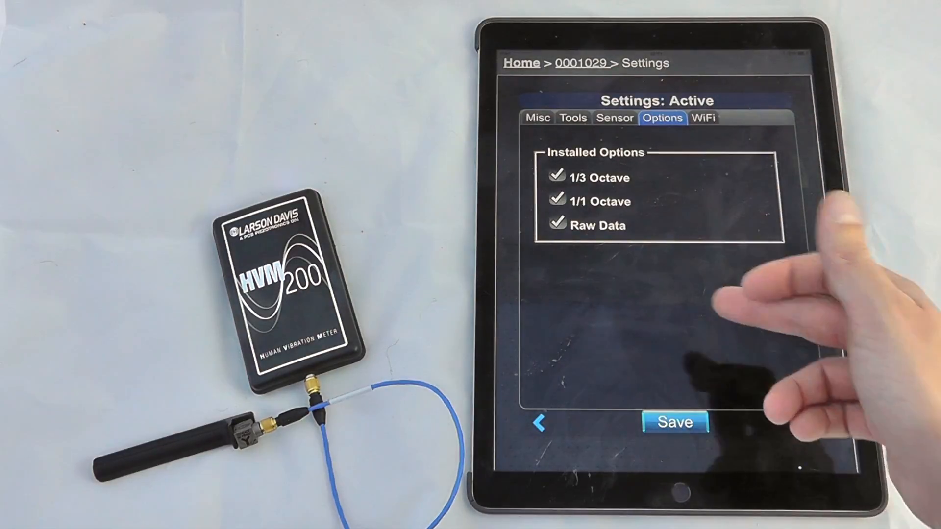
{"action": "mouse_move", "coordinate": [708, 150]}
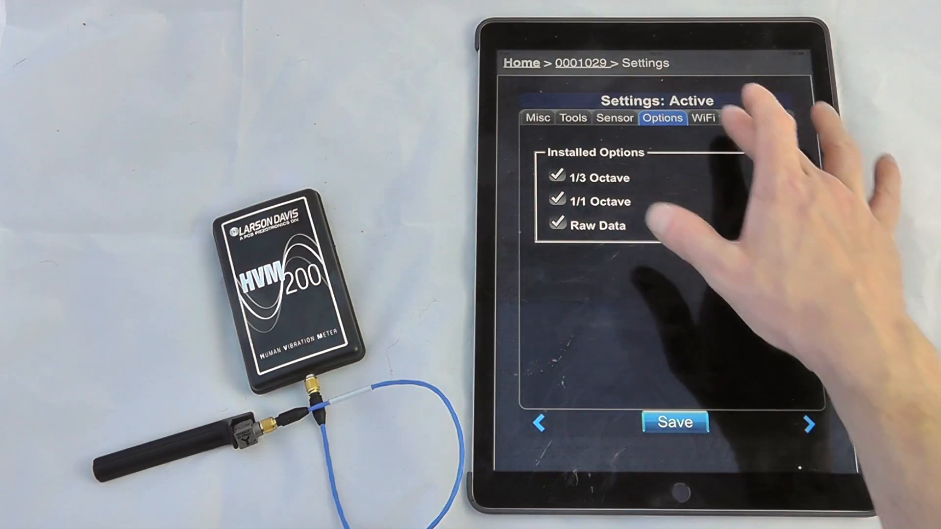
{"action": "left_click", "coordinate": [704, 118]}
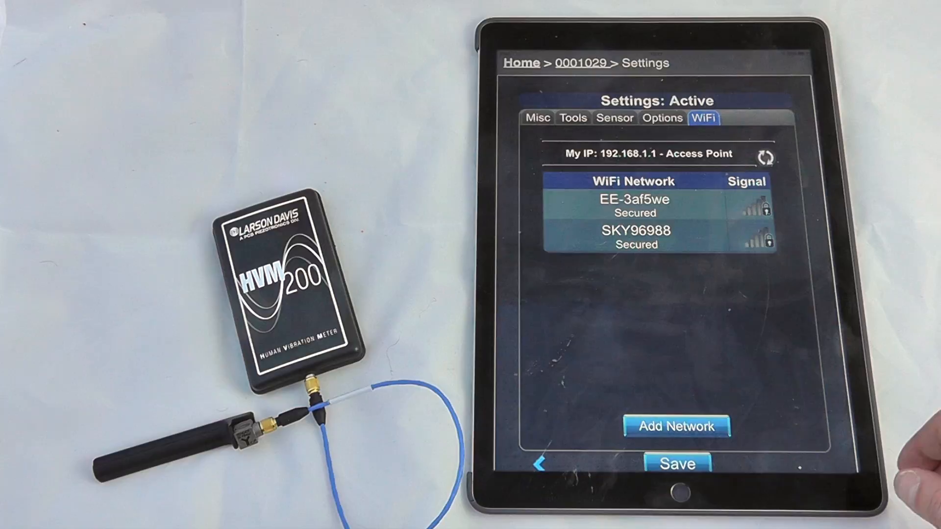